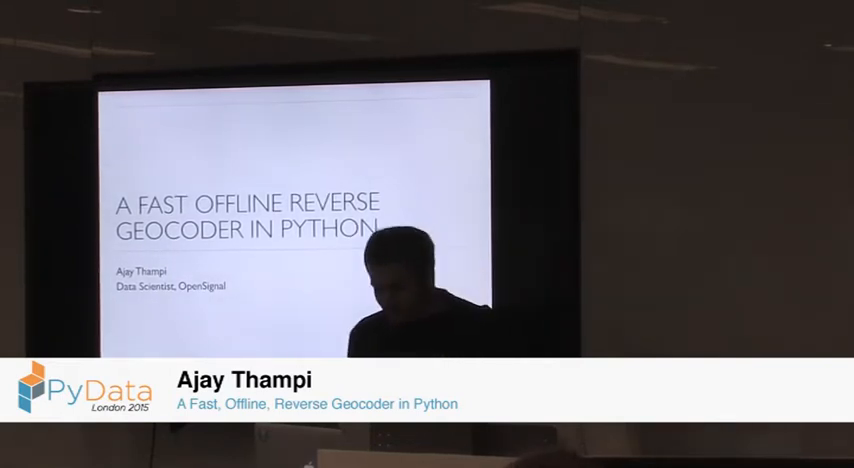
# Run the import and single-coordinate geocoding cells, printing the London result with country GB
pyautogui.press('Right')
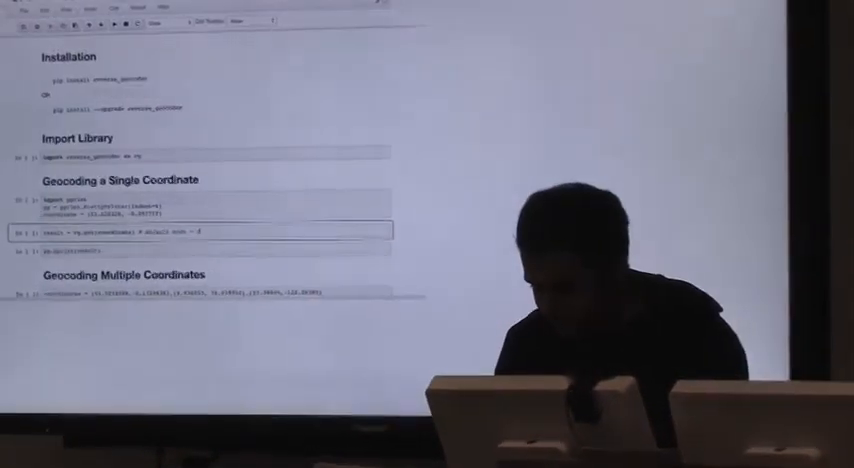
pyautogui.scroll(-3)
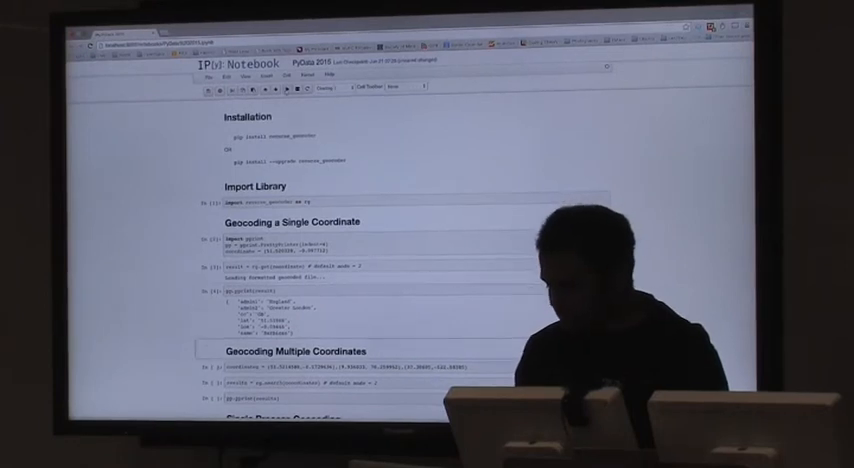
pyautogui.scroll(-3)
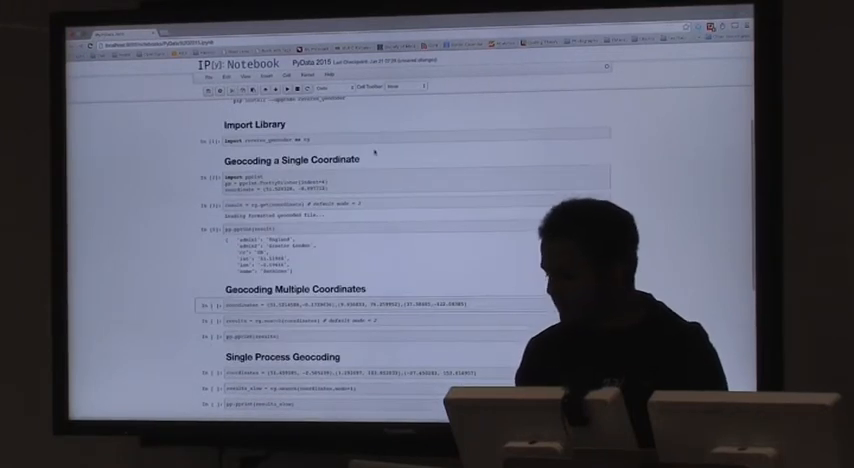
pyautogui.scroll(-3)
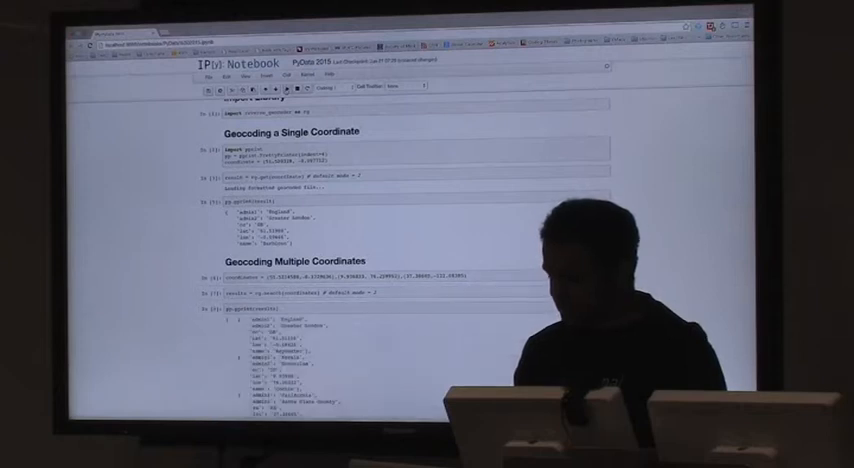
pyautogui.scroll(-3)
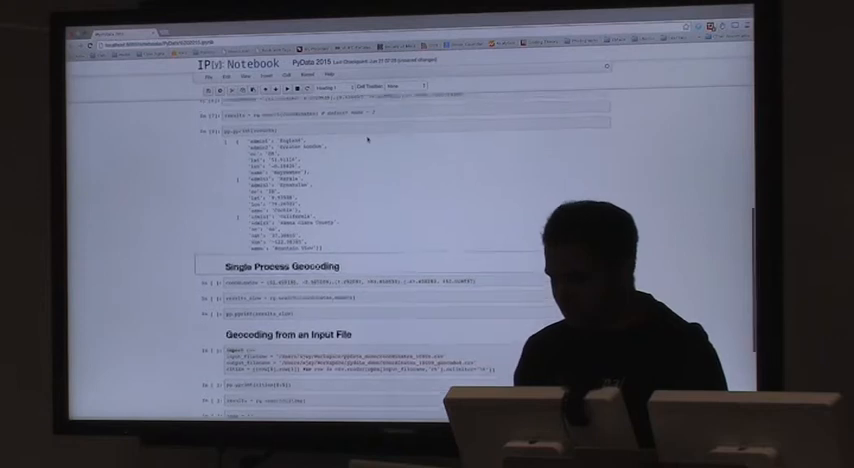
pyautogui.scroll(-3)
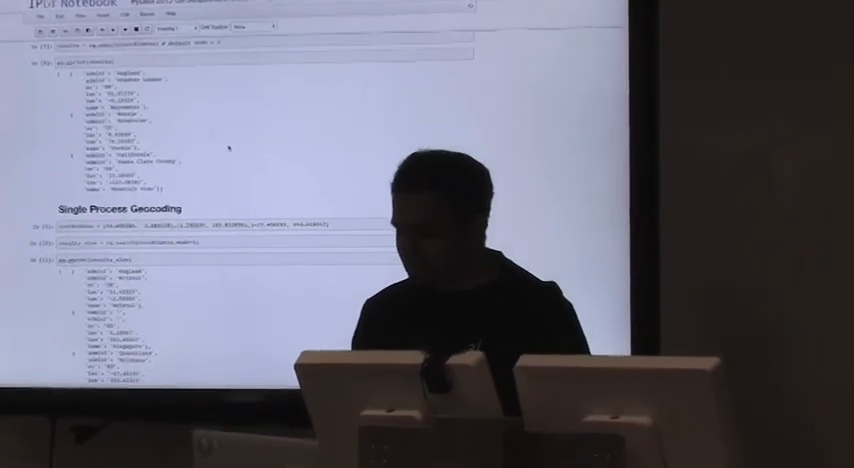
pyautogui.scroll(-3)
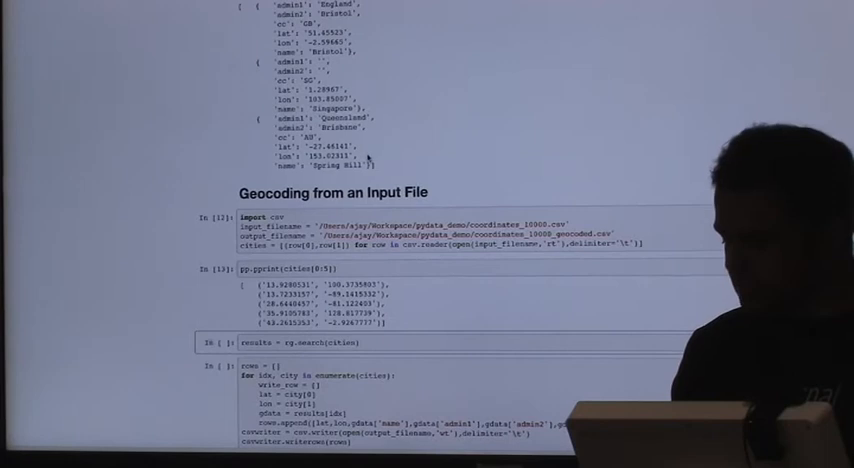
pyautogui.scroll(-3)
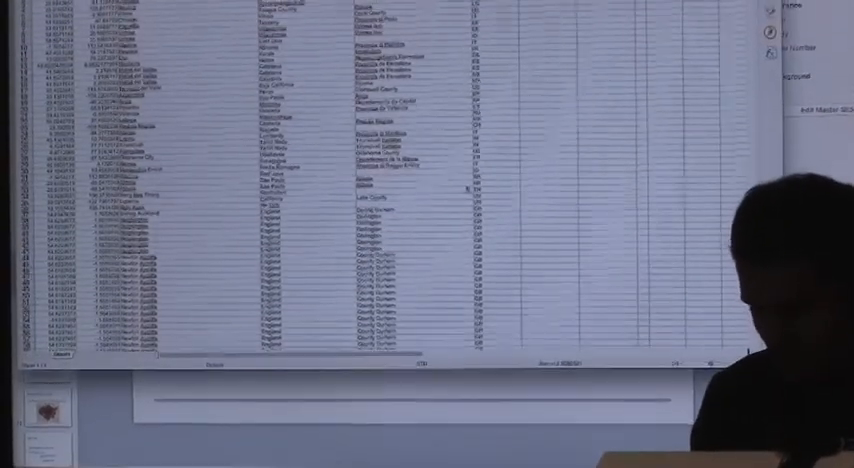
# Scroll through the geocoded CSV rows of coordinates, place names, regions and country codes
pyautogui.scroll(-3)
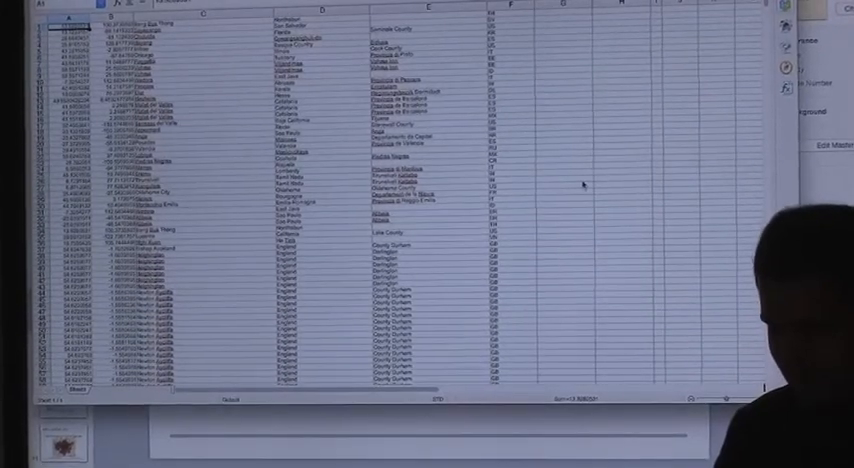
pyautogui.scroll(-3)
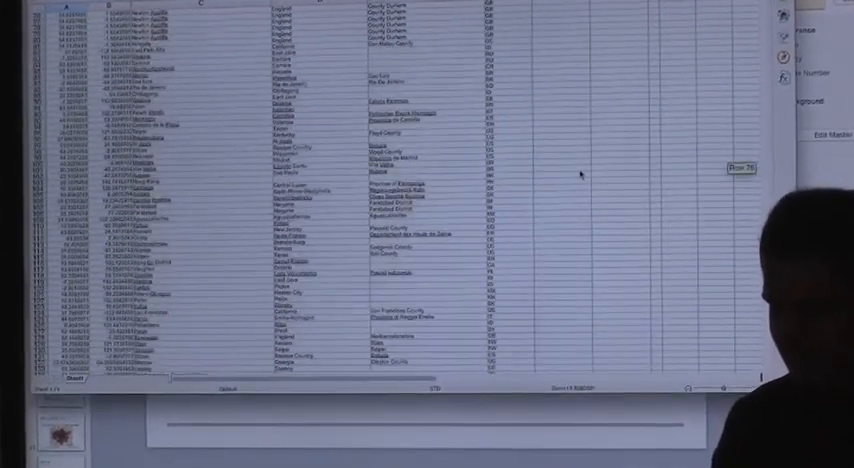
pyautogui.scroll(-3)
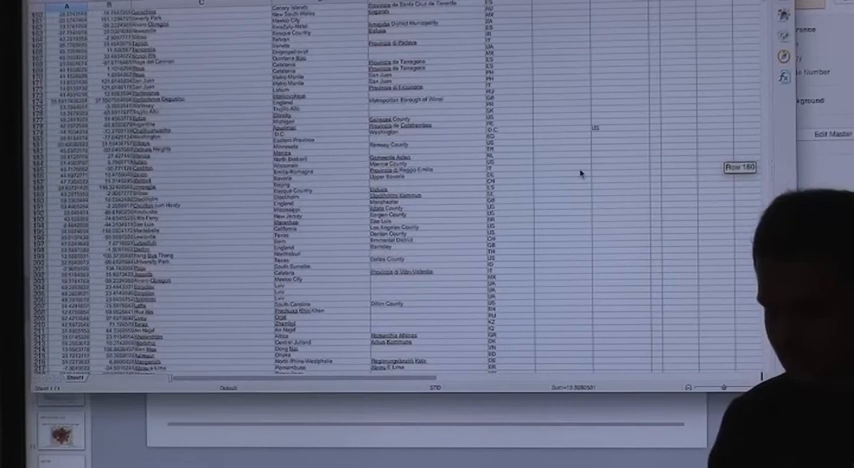
pyautogui.scroll(-3)
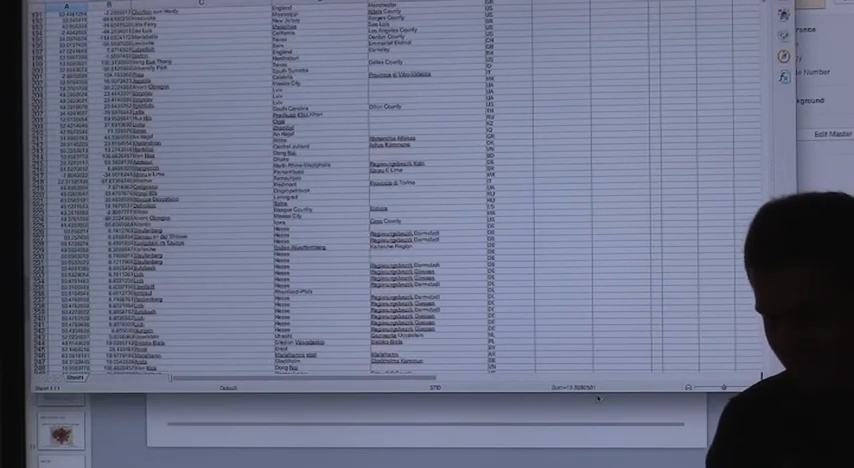